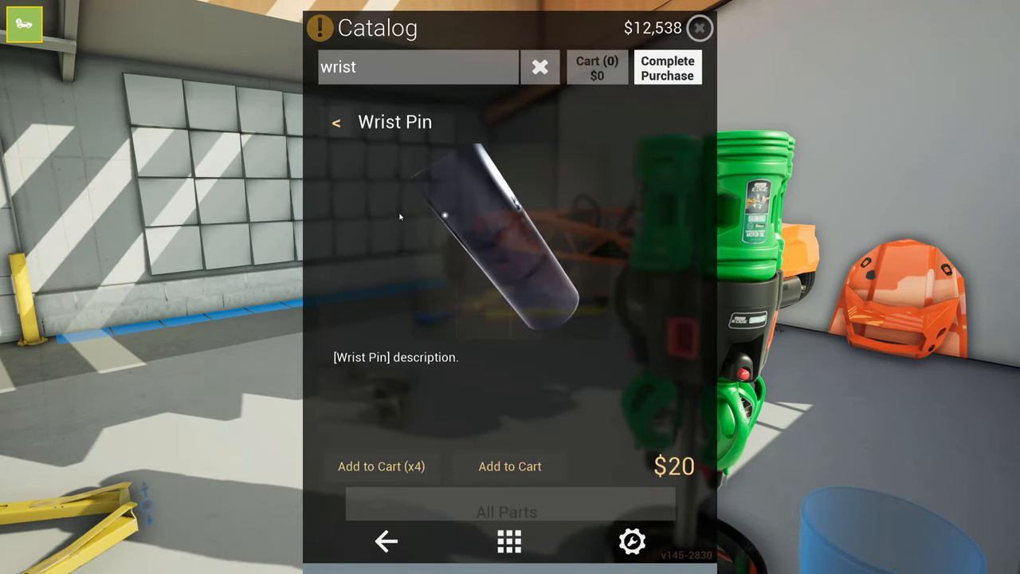
Step: Look up the Wrist Pin entry by searching 'wrist' in the Catalog
{"action": "left_click", "coordinate": [700, 29]}
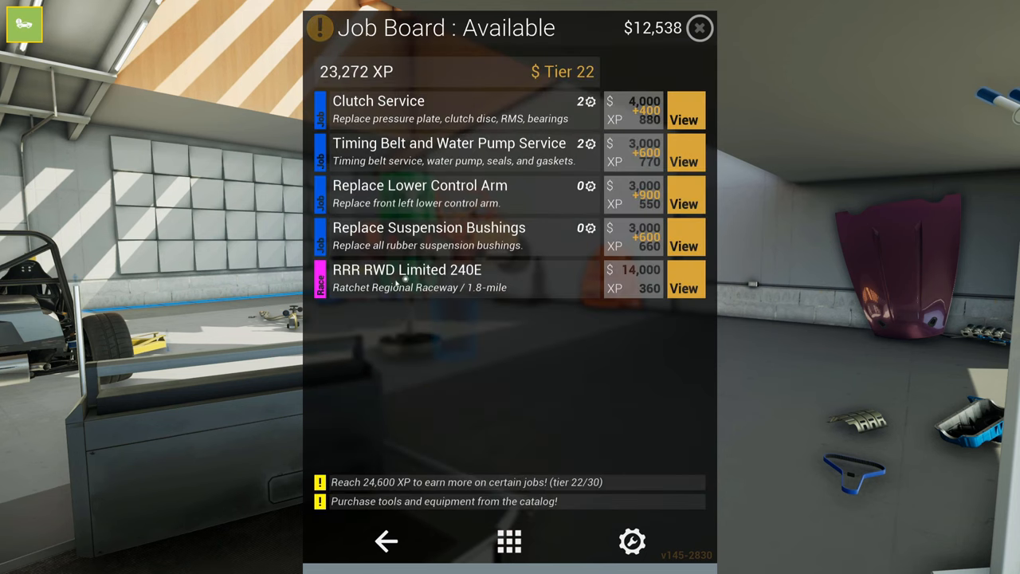
Step: Return from the Catalog and show the Job Board's Available jobs list
{"action": "left_click", "coordinate": [698, 29]}
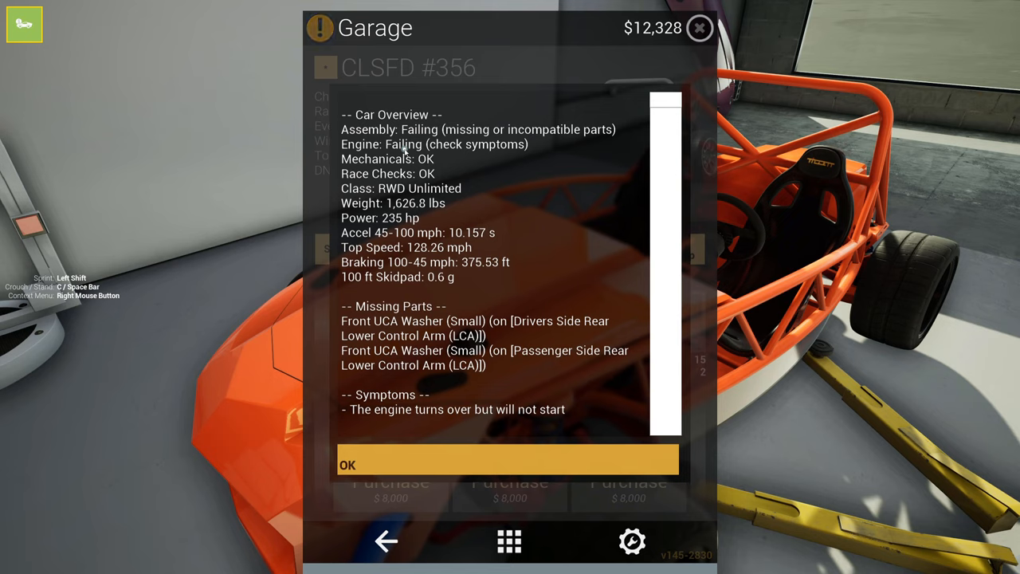
{"action": "mouse_move", "coordinate": [368, 354]}
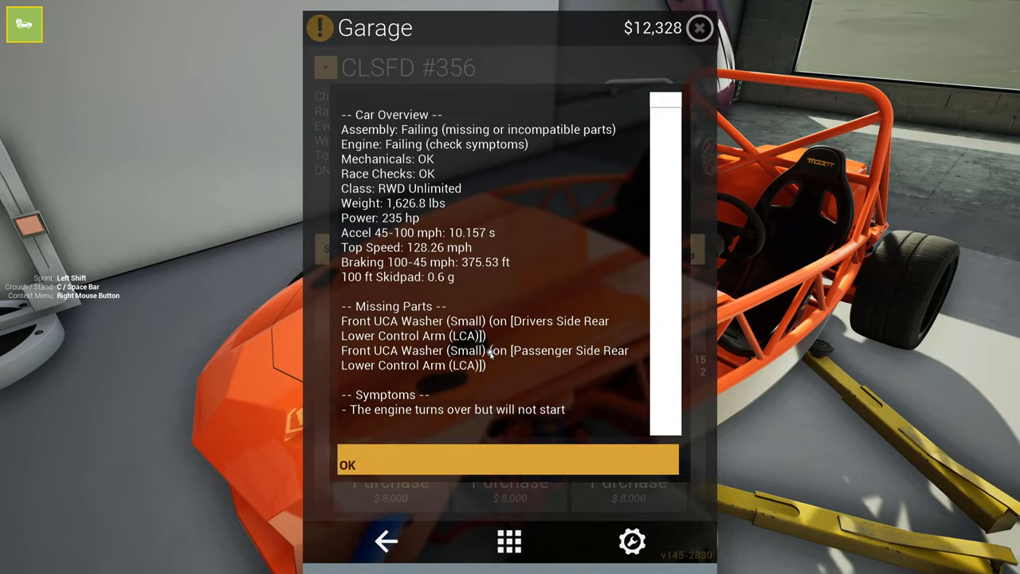
Step: Close the report so the missing rear LCA small washers can be fitted
{"action": "left_click", "coordinate": [507, 466]}
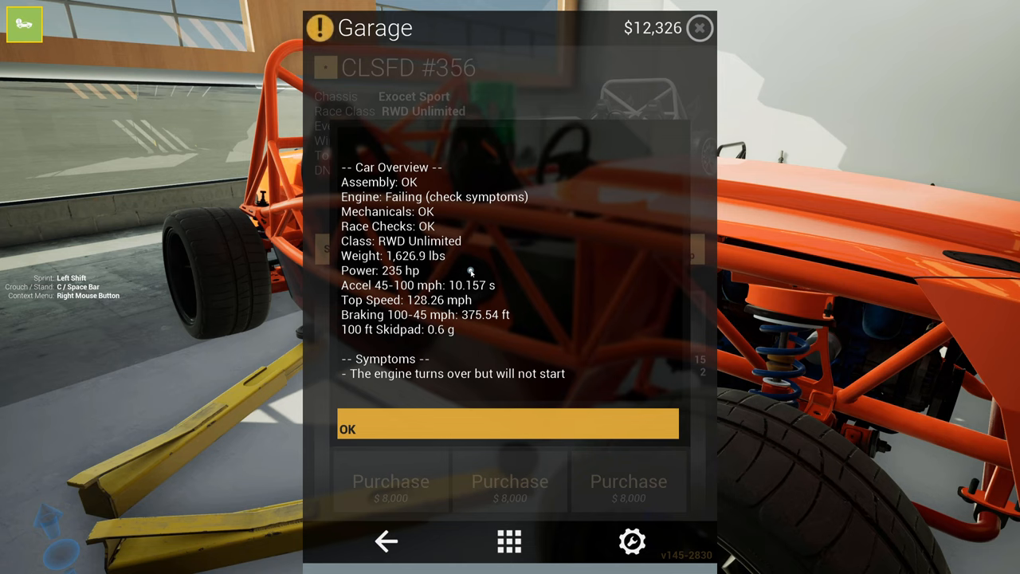
Step: Run the garage test on CLSFD #356, read the engine-won't-start report and dismiss it
{"action": "left_click", "coordinate": [507, 424]}
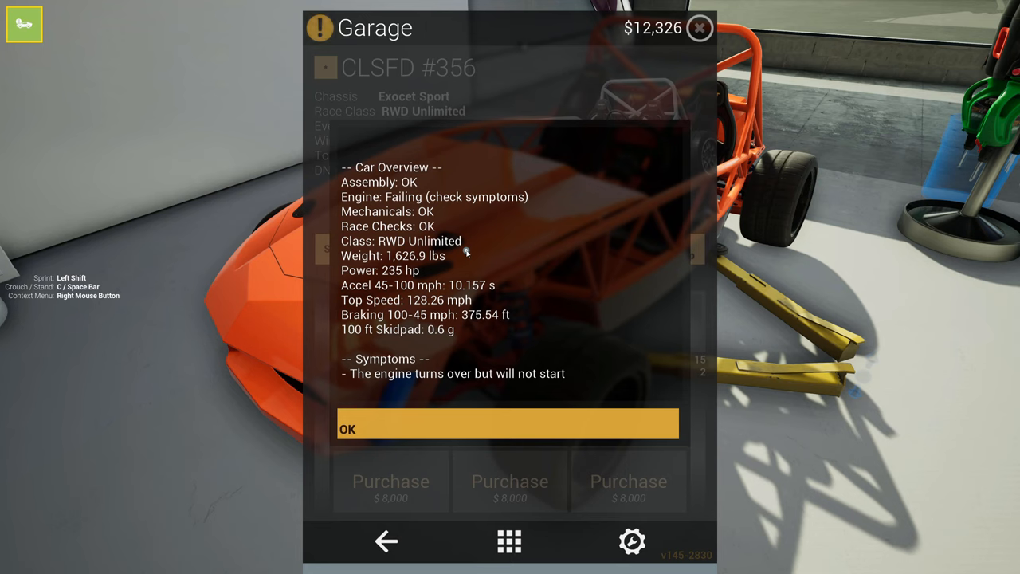
{"action": "left_click", "coordinate": [507, 424]}
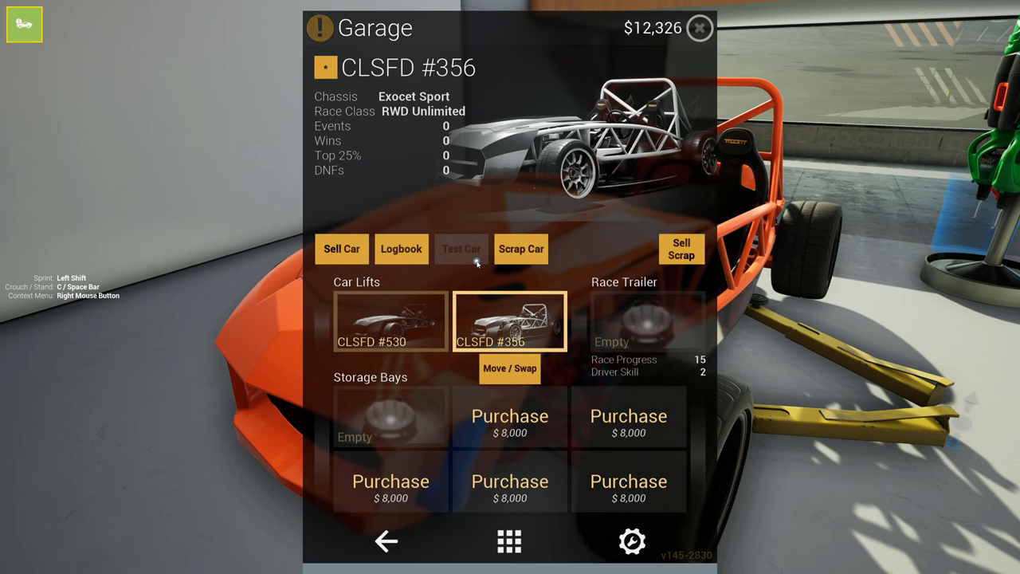
Step: Test the orange car again and get the suspension popping and rattling report
{"action": "left_click", "coordinate": [462, 249]}
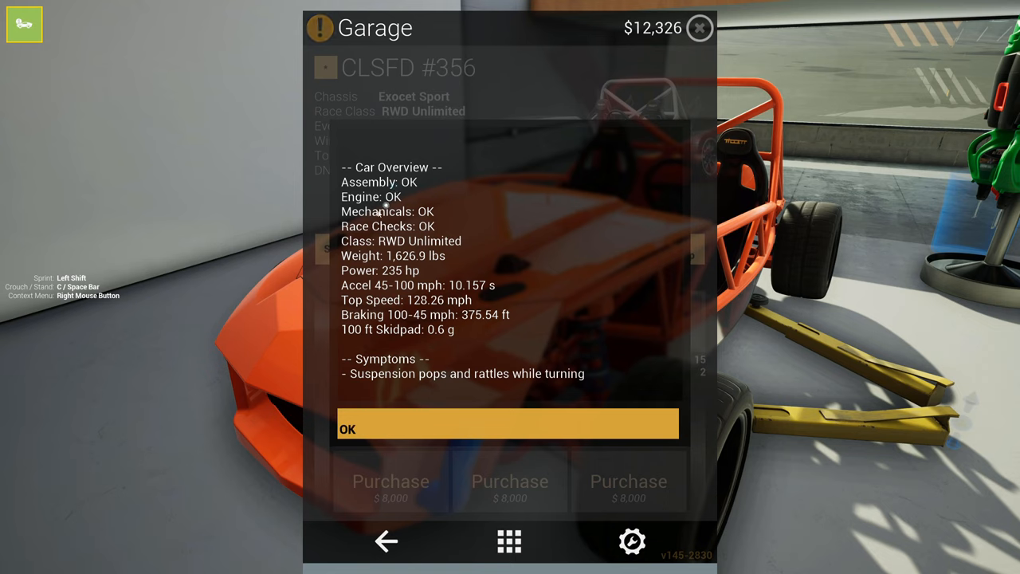
{"action": "mouse_move", "coordinate": [414, 232]}
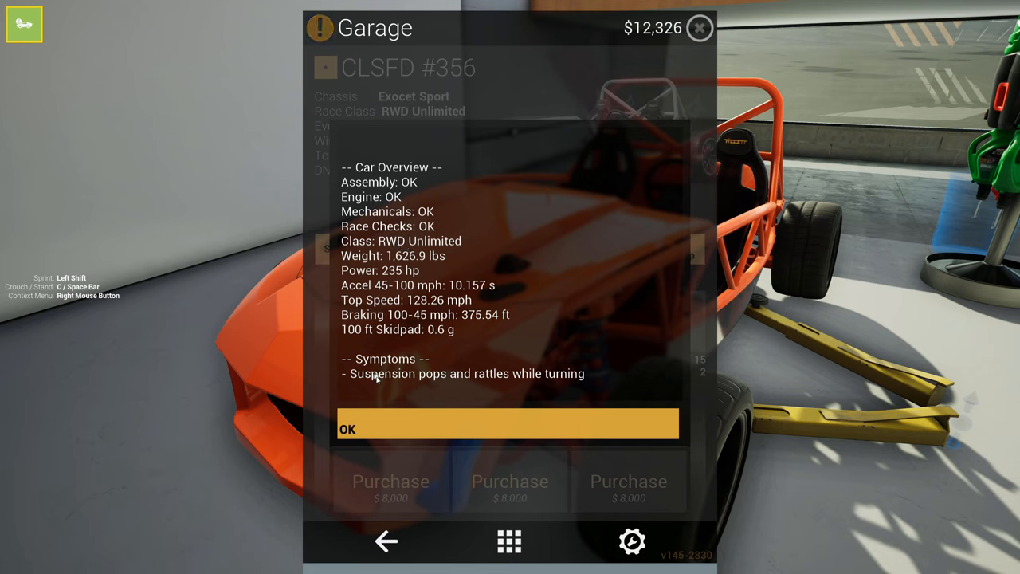
{"action": "mouse_move", "coordinate": [443, 385]}
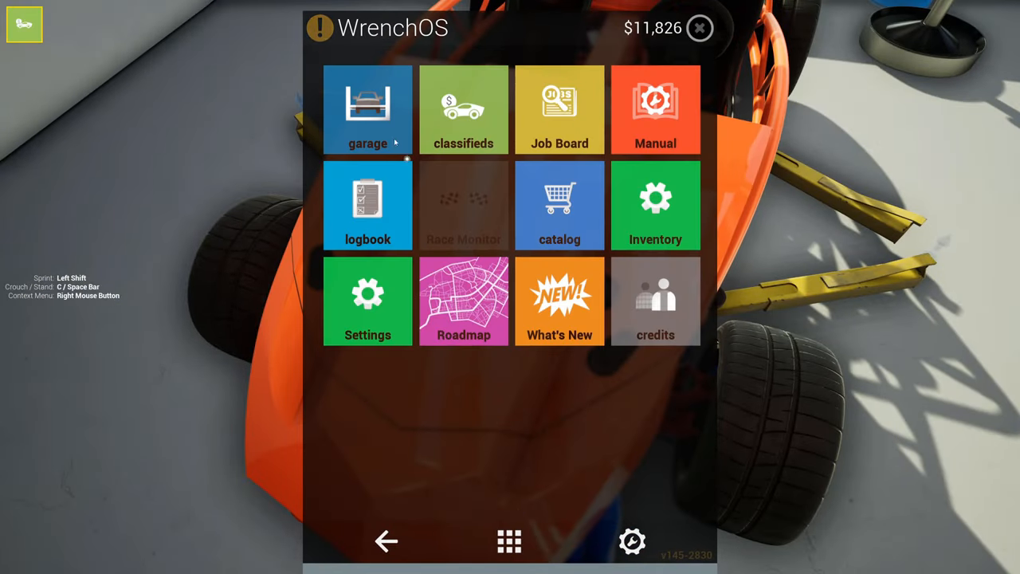
Step: Bring up the Garage page for CLSFD #356 on its lift and start a car test
{"action": "left_click", "coordinate": [367, 108]}
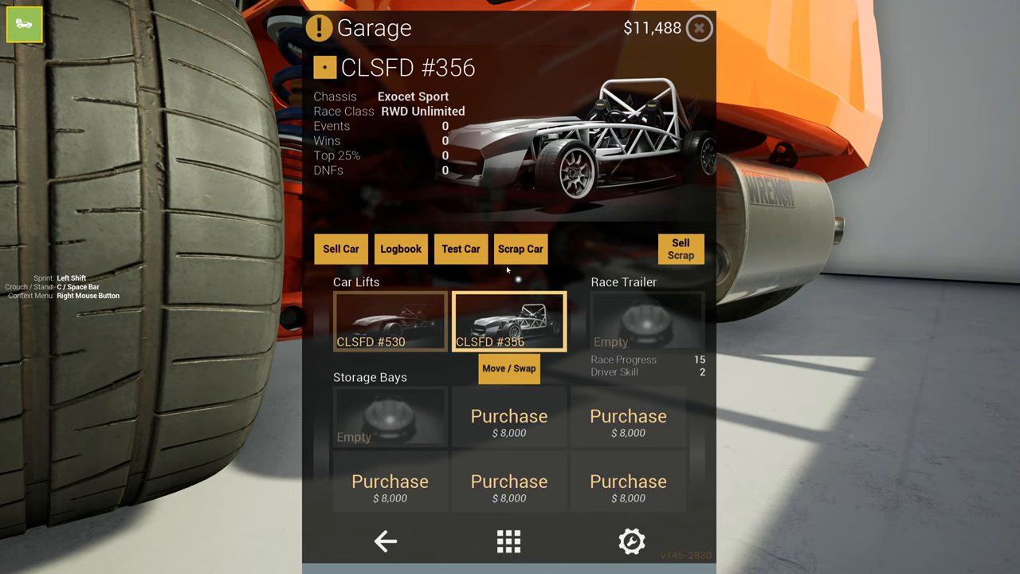
{"action": "left_click", "coordinate": [461, 249]}
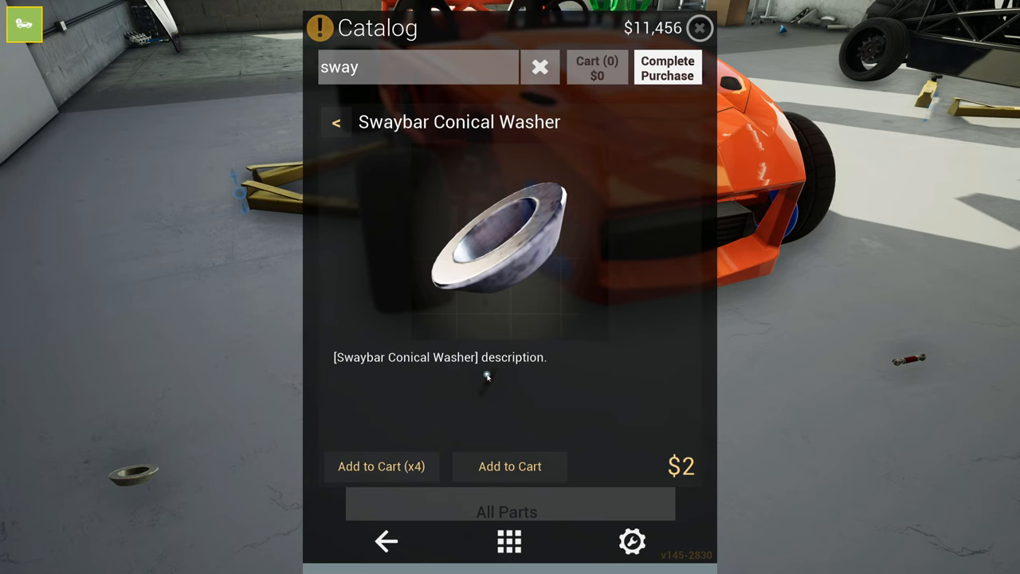
Step: Look up the Swaybar Conical Washer ($2) by searching 'sway' in the Catalog
{"action": "left_click", "coordinate": [334, 121]}
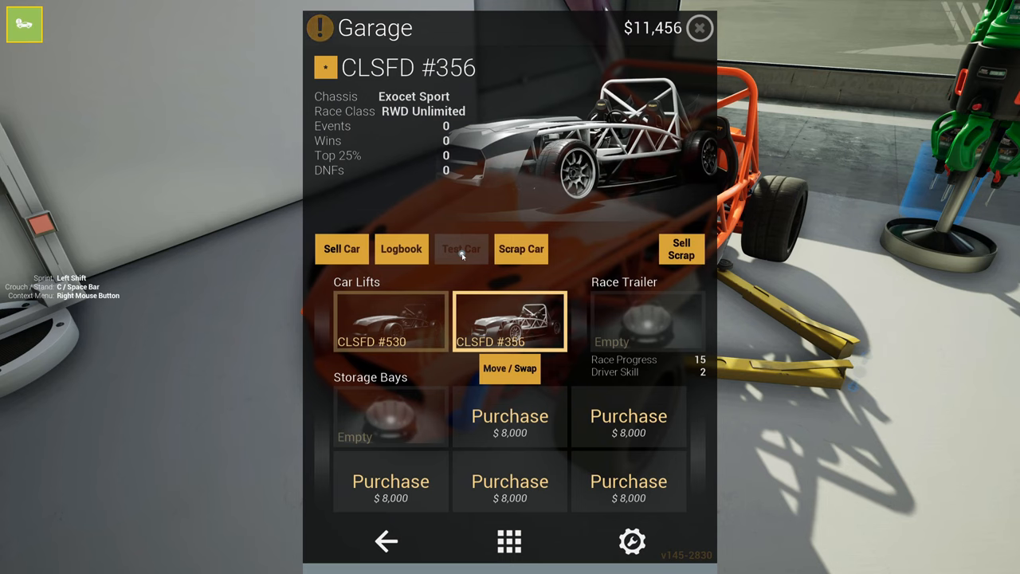
Step: Retest CLSFD #356 showing all checks OK with no symptoms, then dismiss the report
{"action": "left_click", "coordinate": [460, 249]}
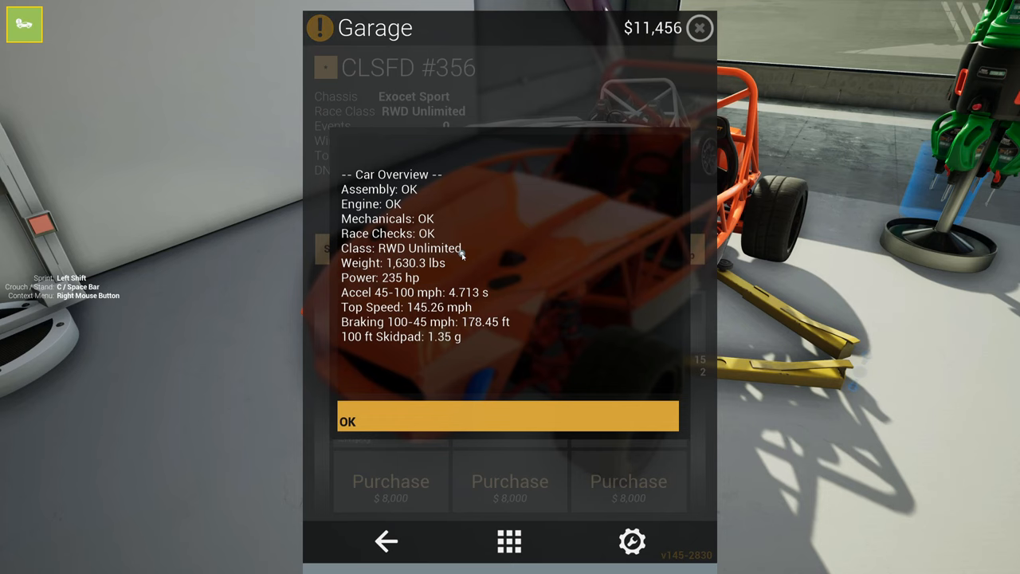
{"action": "left_click", "coordinate": [507, 421]}
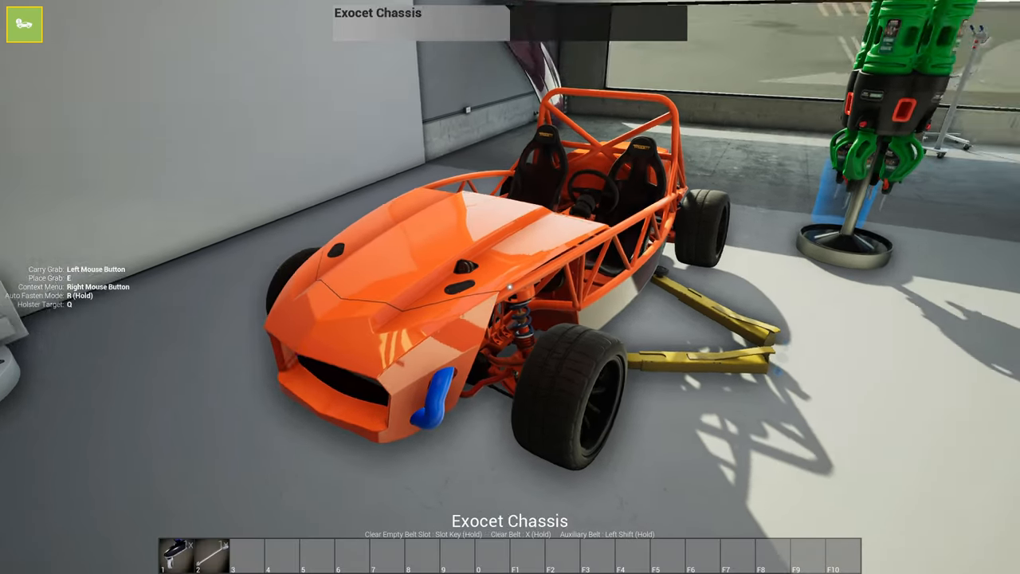